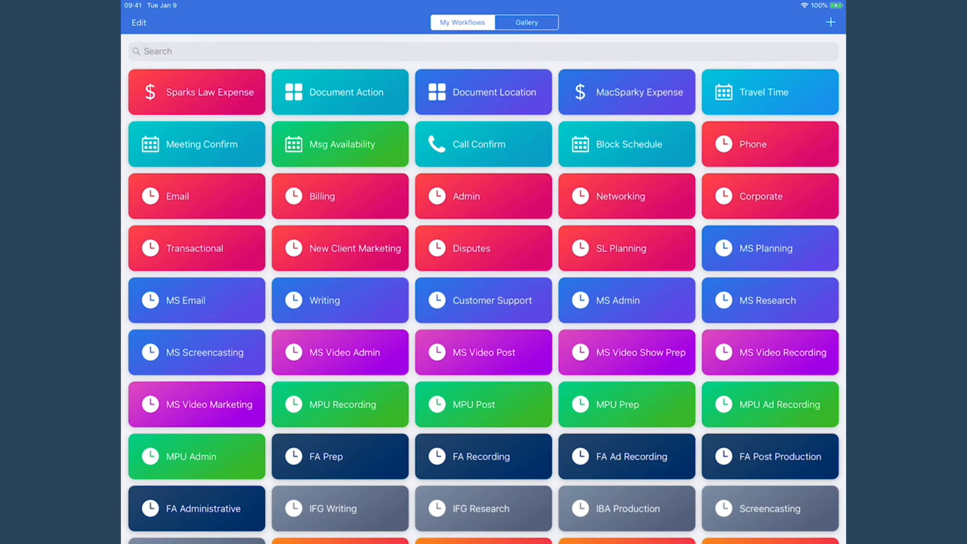
Open the Travel Time workflow from My Workflows in the editor.
{"action": "left_click", "coordinate": [768, 92]}
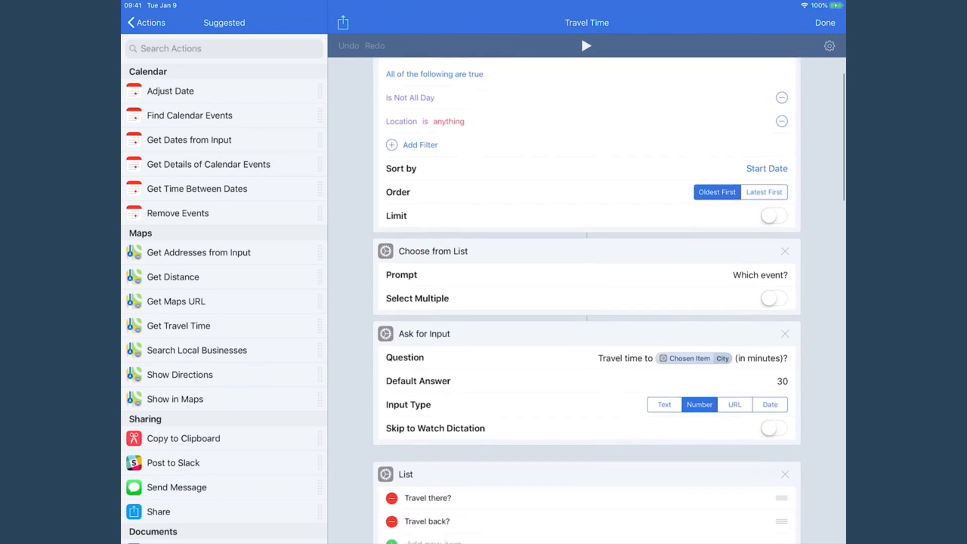
{"action": "scroll", "scroll_direction": "down", "scroll_amount": 3}
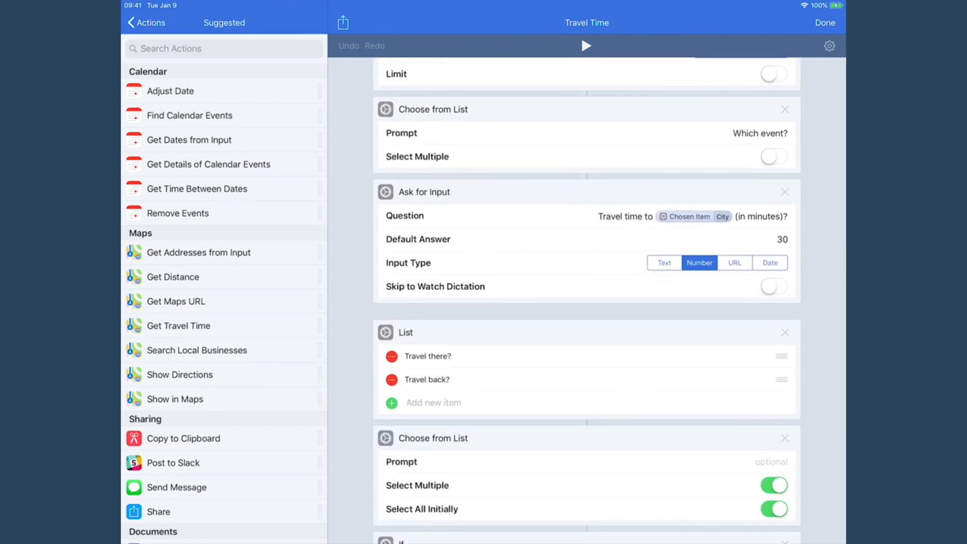
{"action": "scroll", "scroll_direction": "down", "scroll_amount": 3}
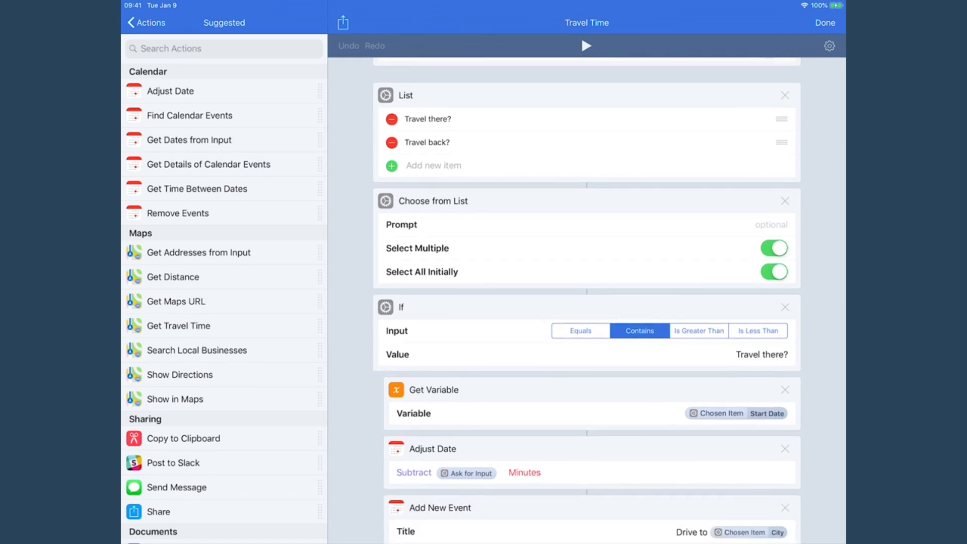
{"action": "scroll", "scroll_direction": "down", "scroll_amount": 3}
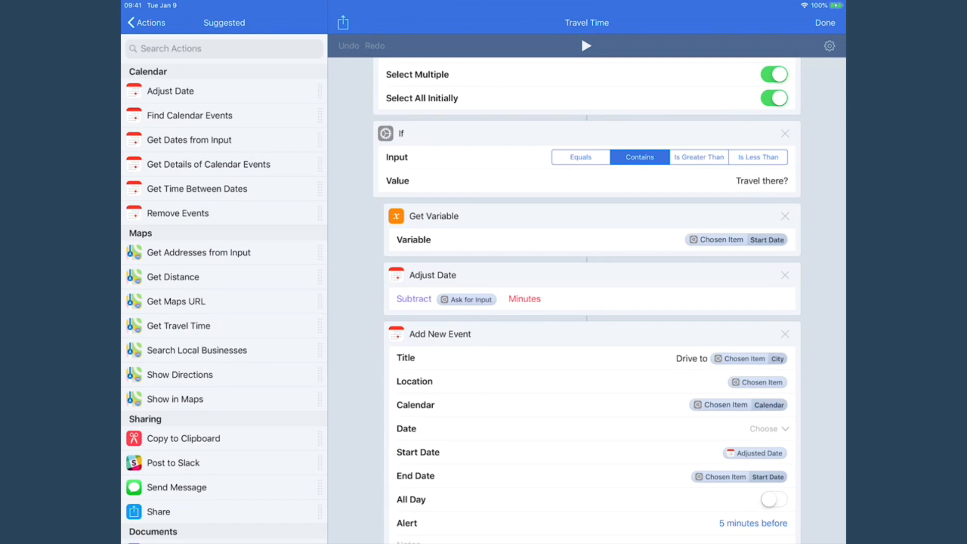
{"action": "scroll", "scroll_direction": "down", "scroll_amount": 3}
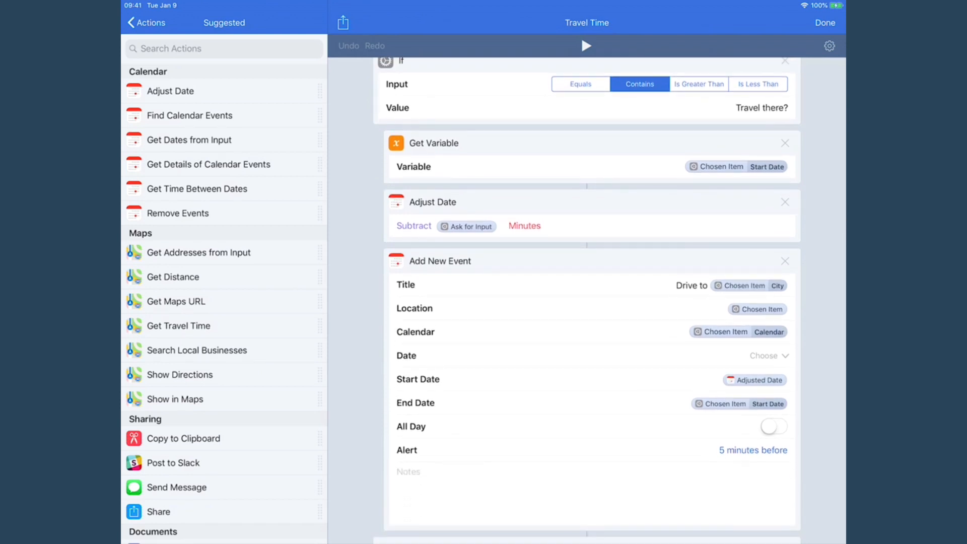
{"action": "scroll", "scroll_direction": "down", "scroll_amount": 3}
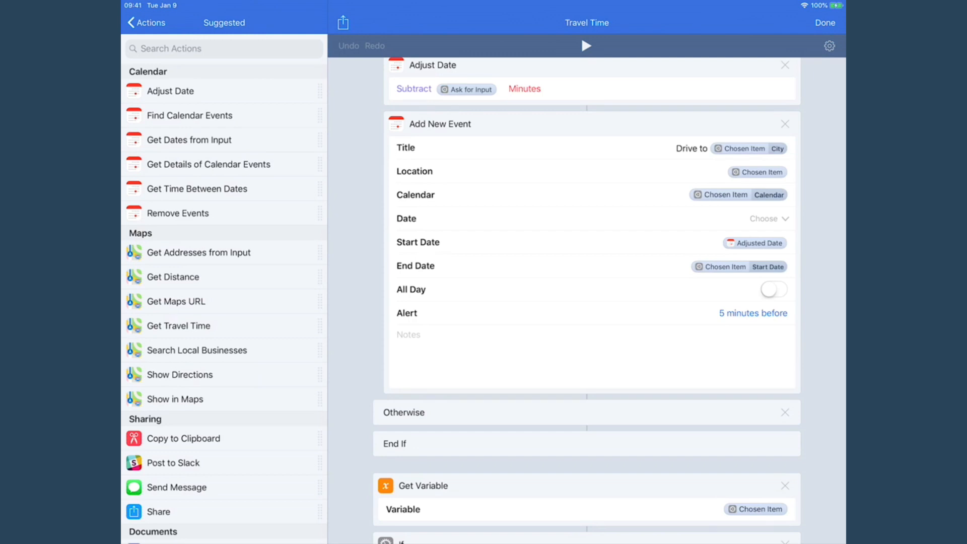
{"action": "scroll", "scroll_direction": "down", "scroll_amount": 3}
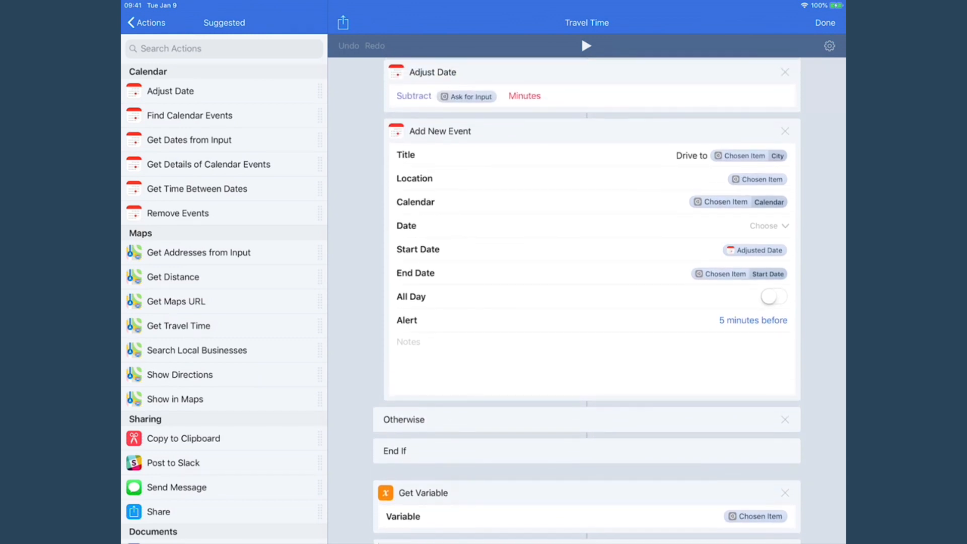
{"action": "scroll", "scroll_direction": "down", "scroll_amount": 3}
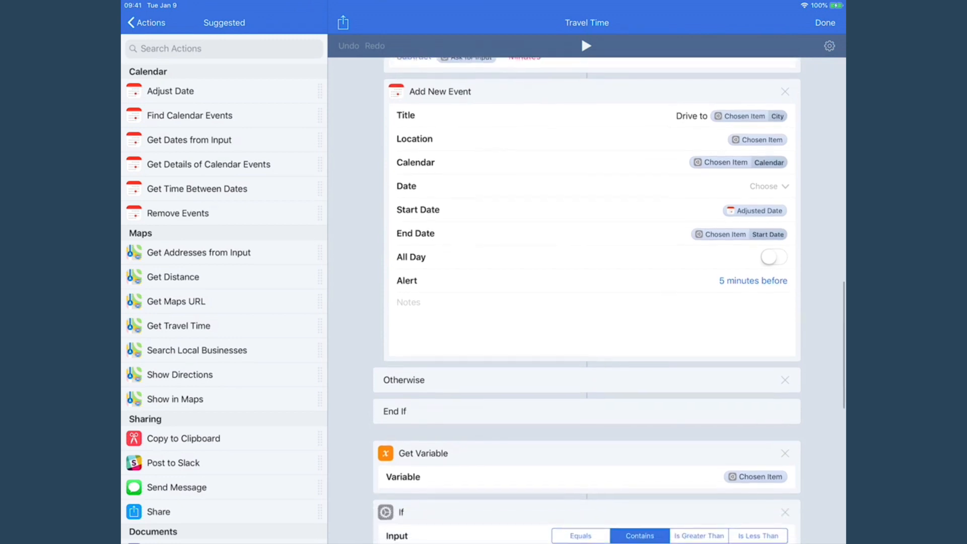
{"action": "scroll", "scroll_direction": "down", "scroll_amount": 3}
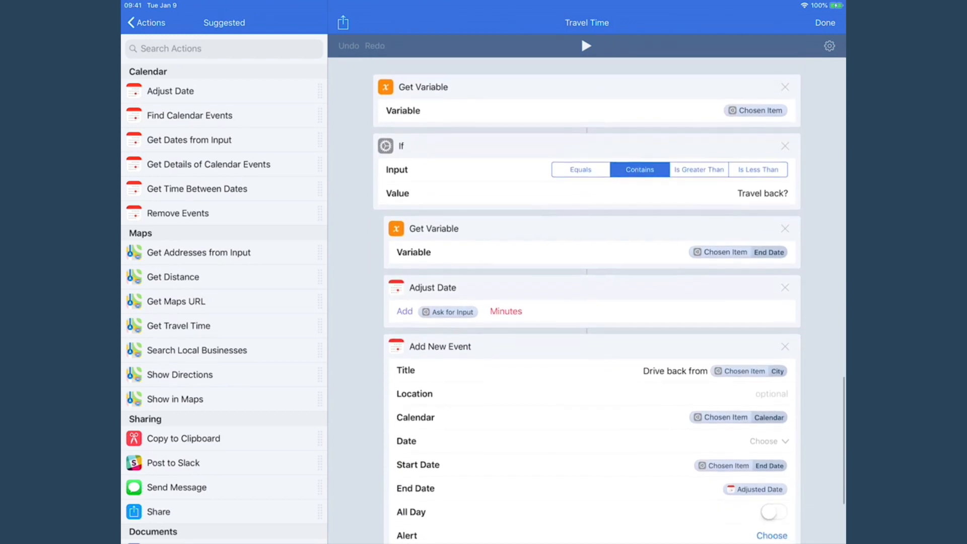
{"action": "scroll", "scroll_direction": "down", "scroll_amount": 3}
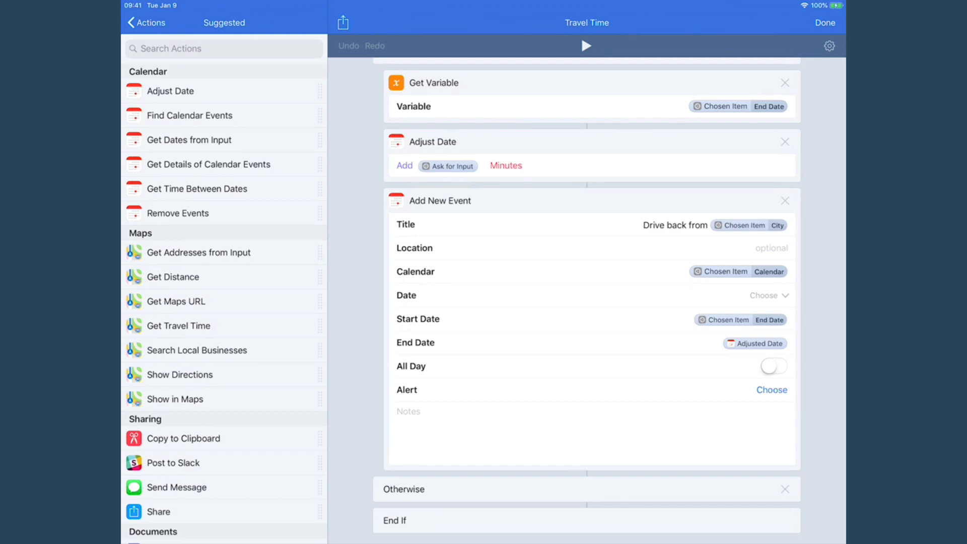
{"action": "left_click", "coordinate": [585, 46]}
{"action": "type", "text": "30"}
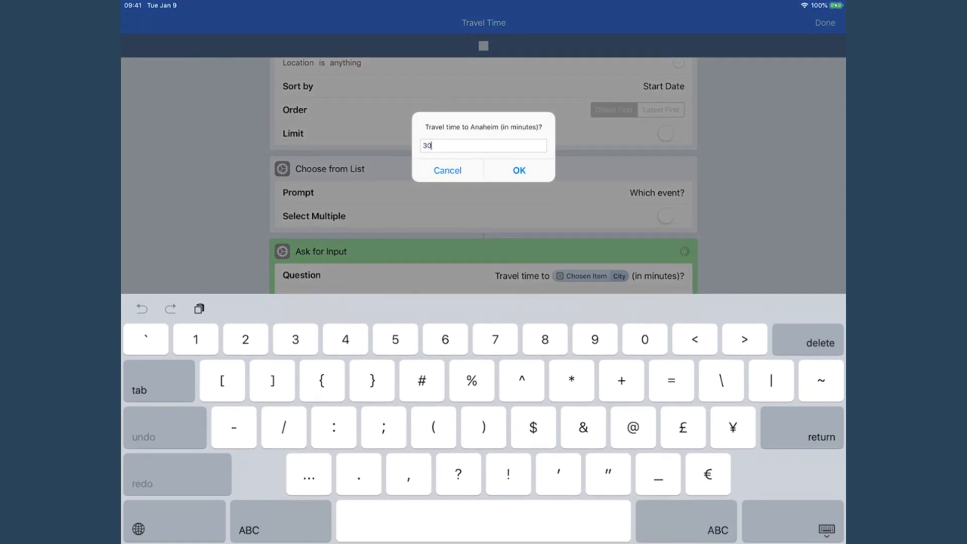
Accept the 30-minute travel time so the drive events are created around the Disneyland visit.
{"action": "left_click", "coordinate": [819, 342]}
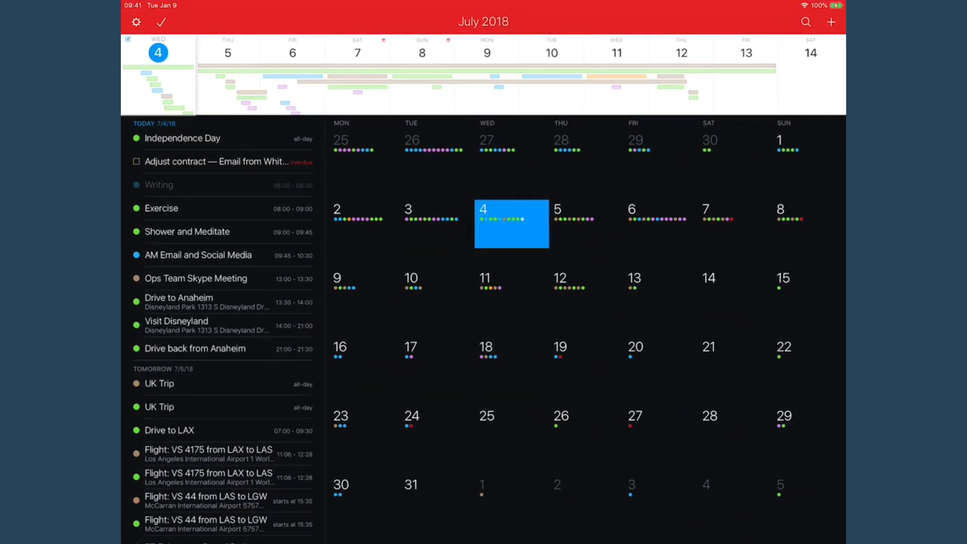
Inspect Visit Disneyland, Drive back from Anaheim (21:00–21:30) and Drive to Anaheim (13:30–14:00) event details.
{"action": "left_click", "coordinate": [179, 325]}
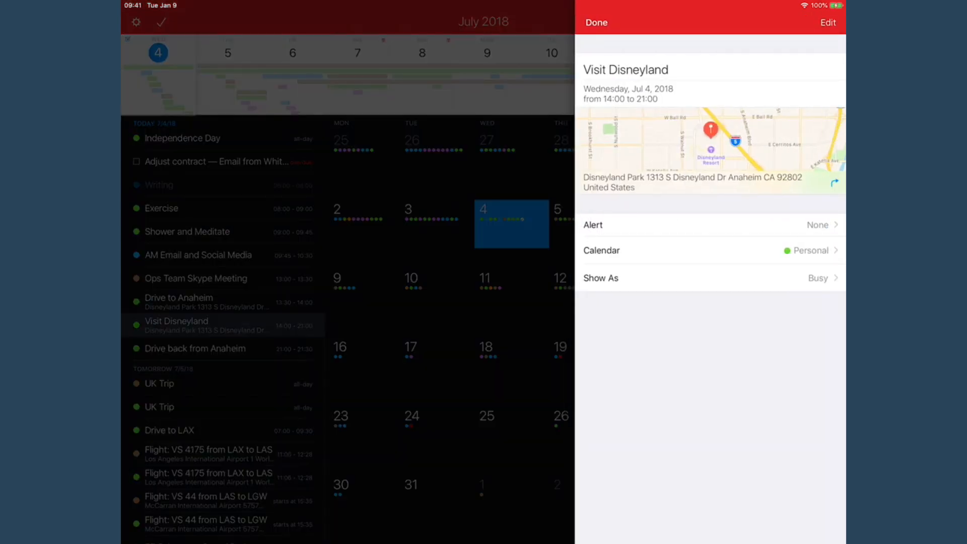
{"action": "left_click", "coordinate": [194, 348]}
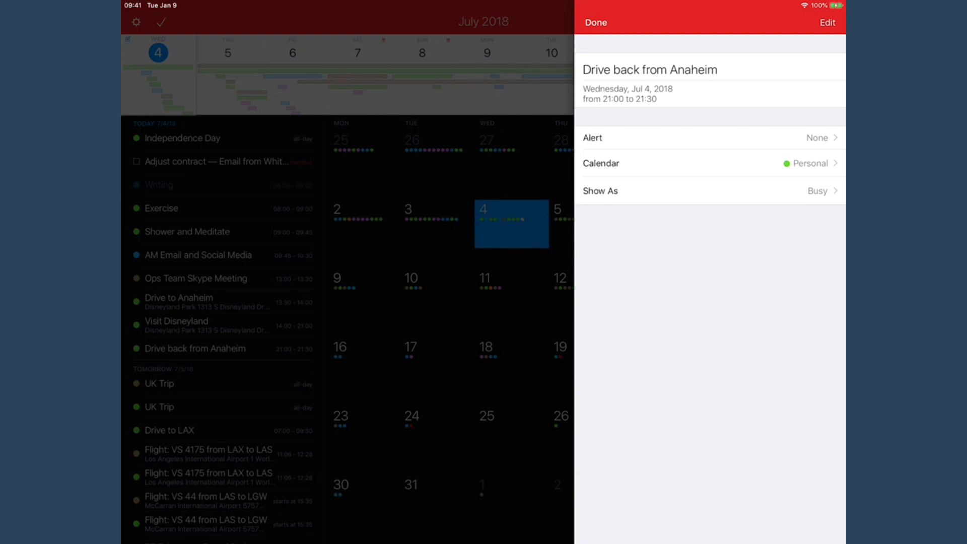
{"action": "left_click", "coordinate": [179, 298]}
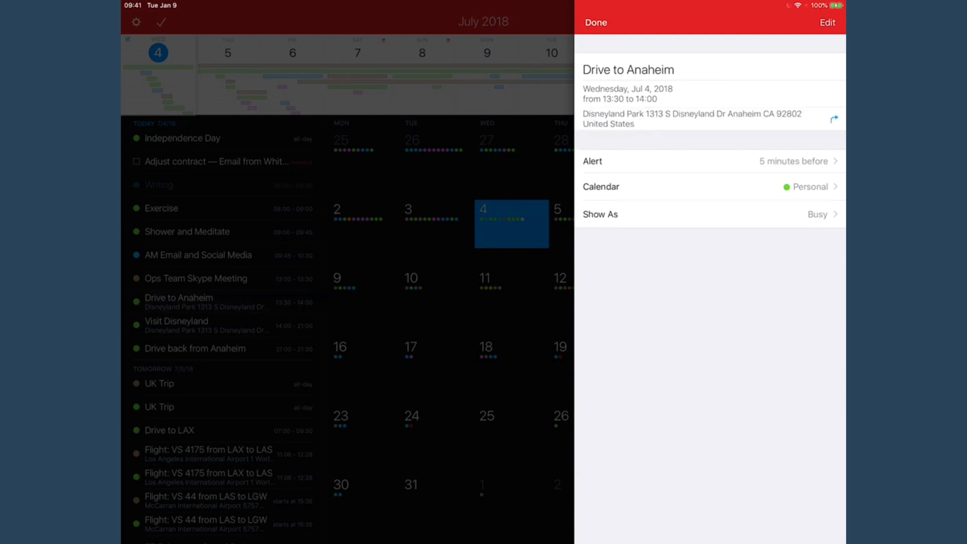